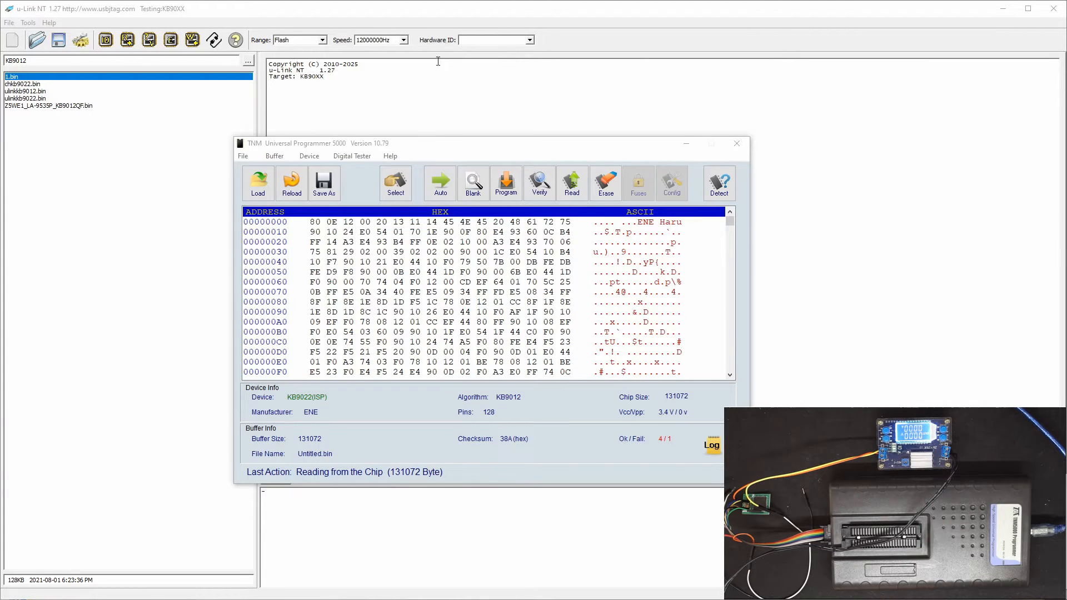
# - Select MCU > ENE > KB9022(ISP) as the target device from the supported-device list
pyautogui.click(395, 182)
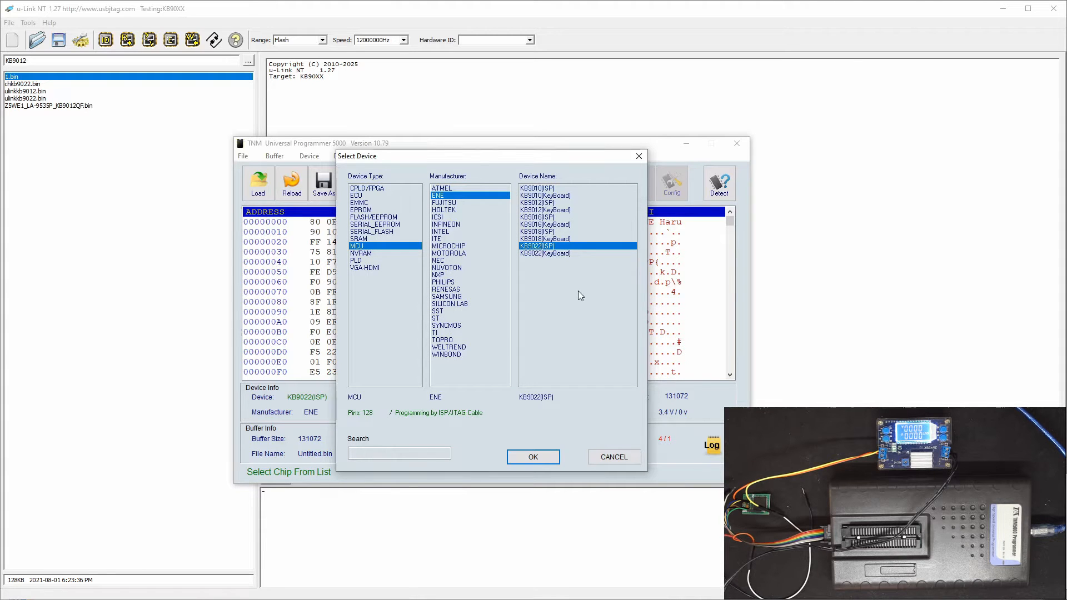
pyautogui.click(532, 457)
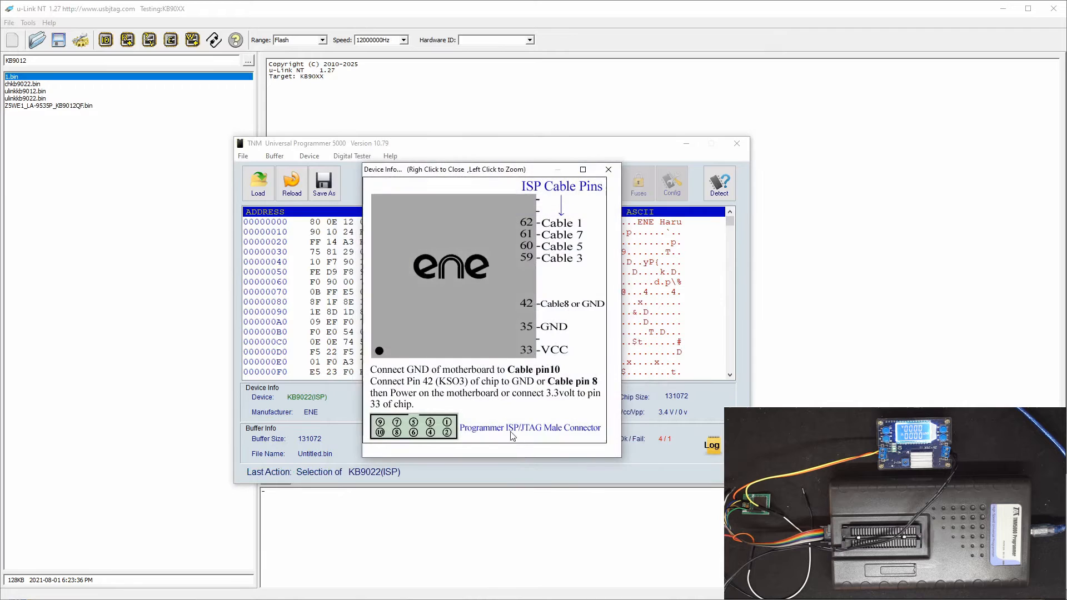
pyautogui.moveTo(537, 226)
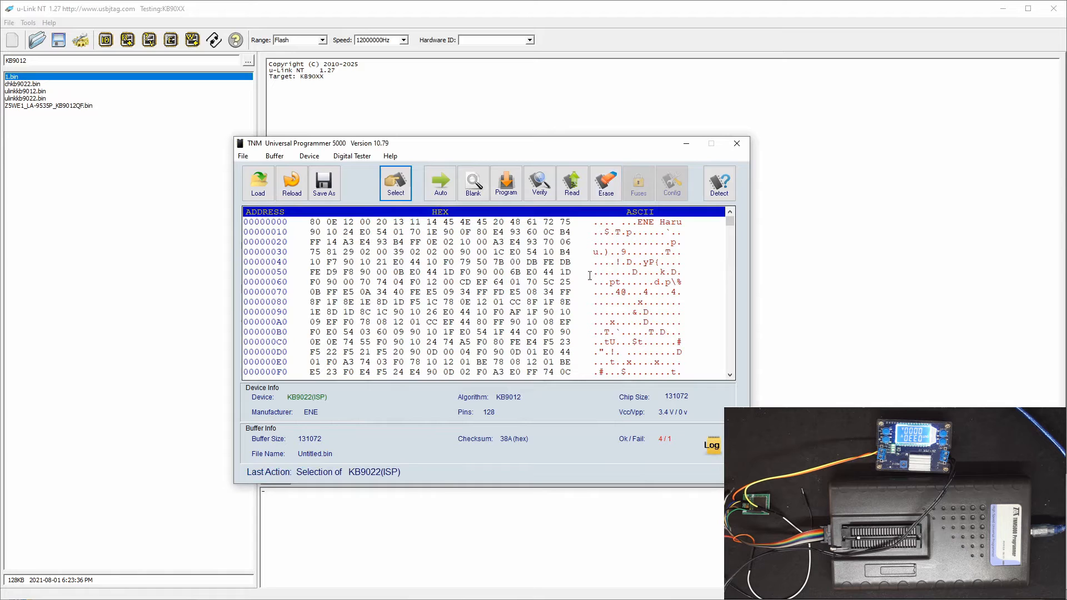
pyautogui.moveTo(571, 178)
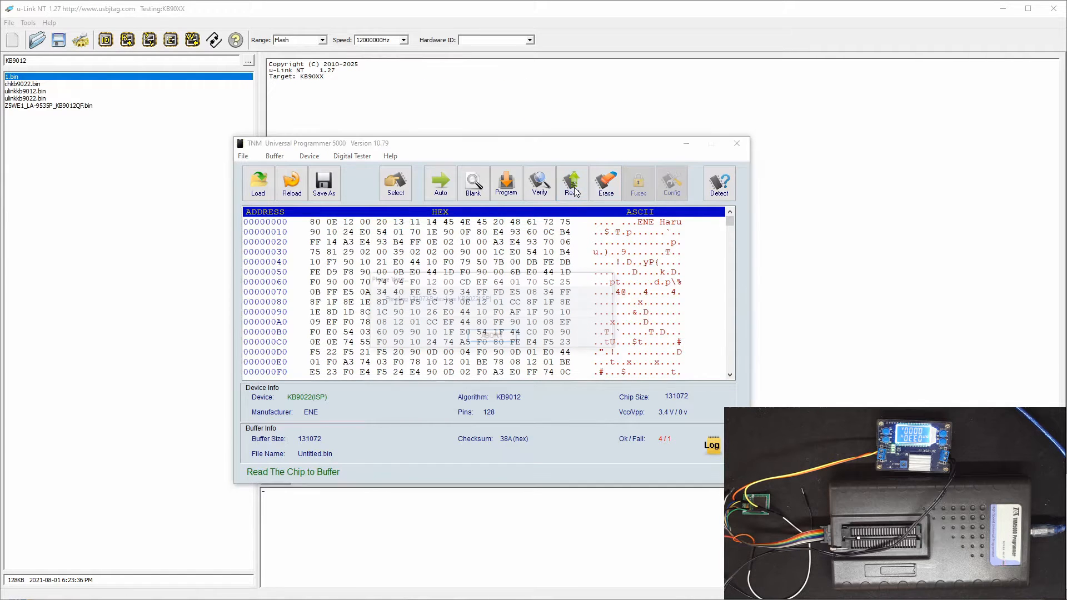
# - Read the KB9022's full 131072-byte contents from the chip into the buffer
pyautogui.click(571, 183)
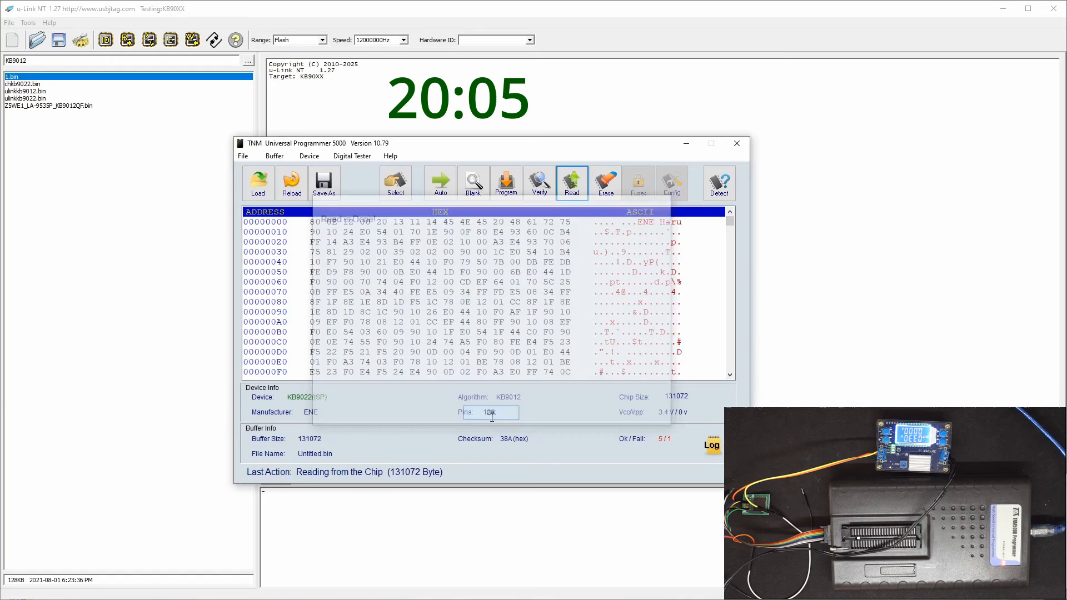
pyautogui.scroll(-3)
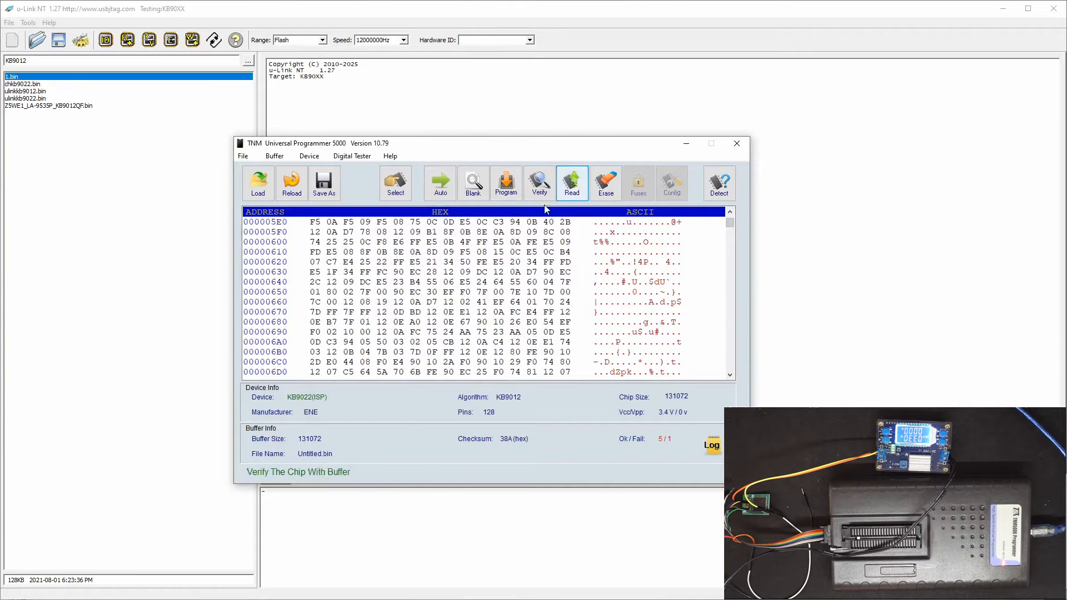
# - Erase the KB9022 and read it back, giving an all-zero buffer with checksum 0
pyautogui.click(605, 182)
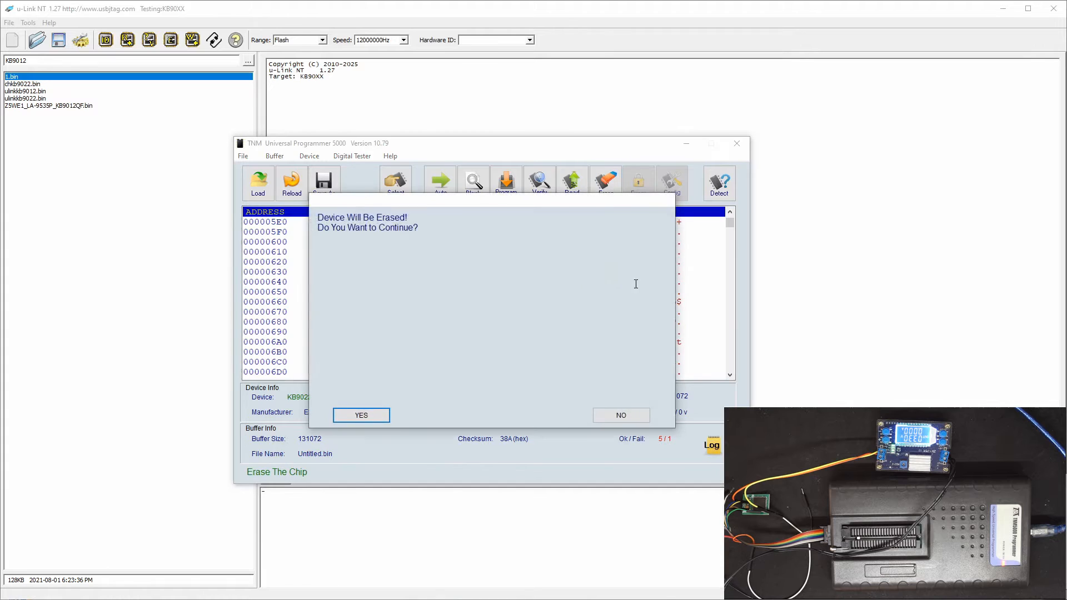
pyautogui.click(360, 415)
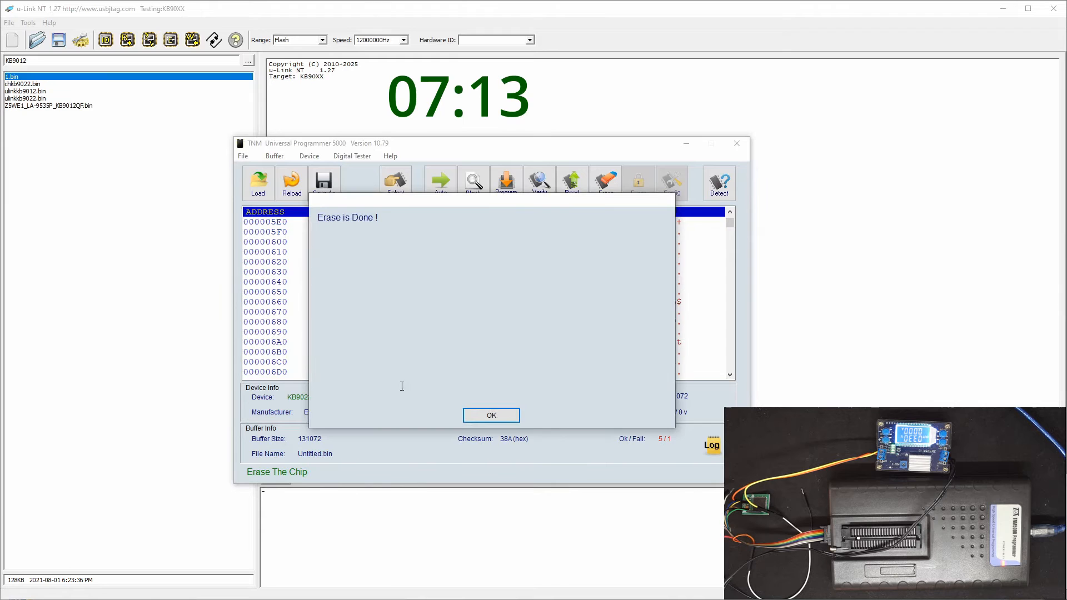
pyautogui.click(490, 414)
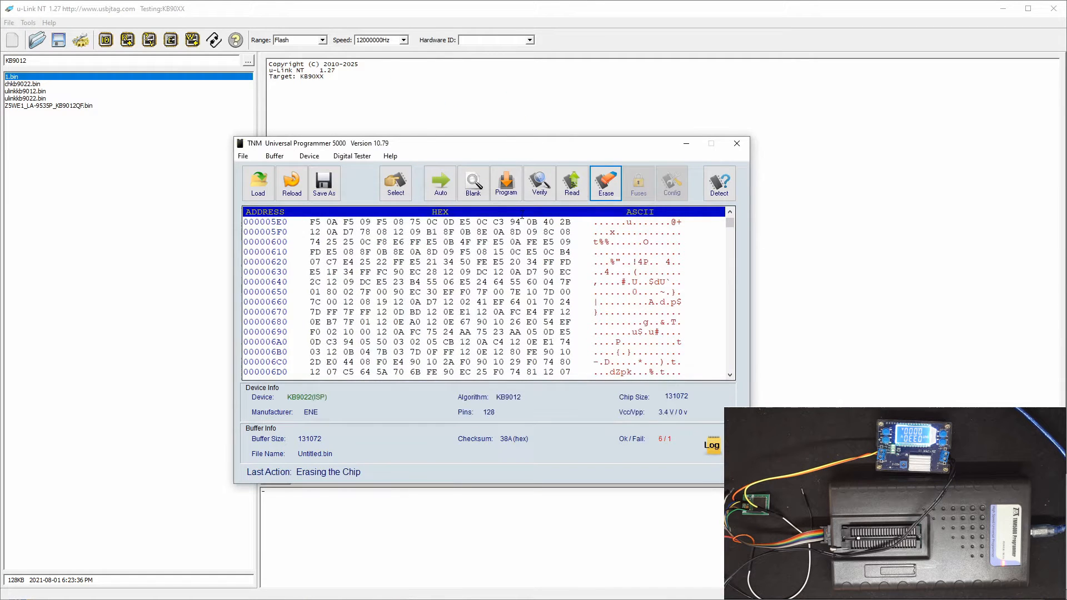
pyautogui.click(571, 182)
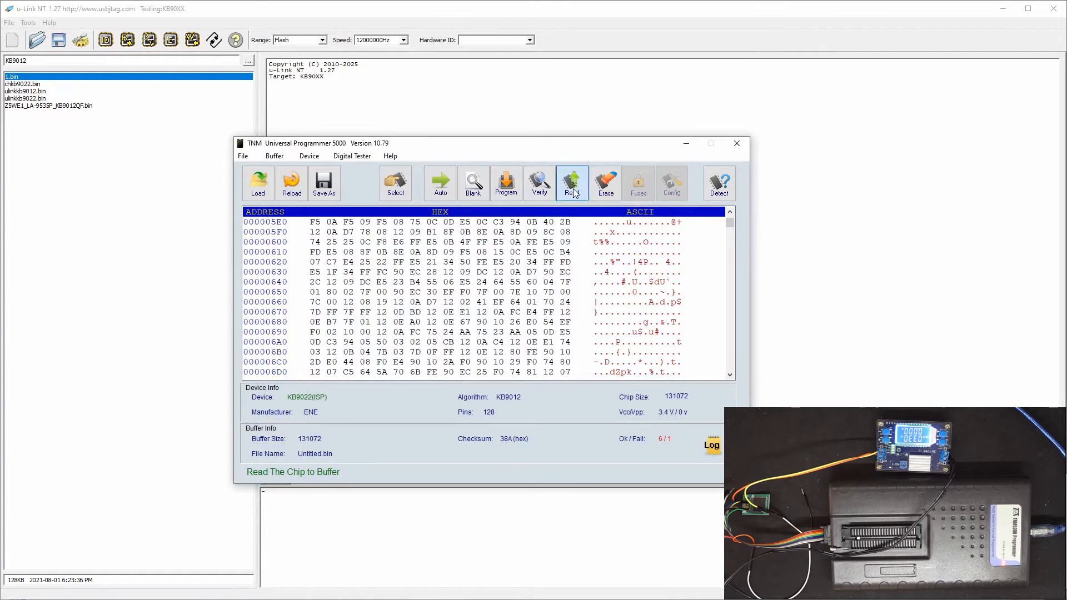
pyautogui.click(571, 182)
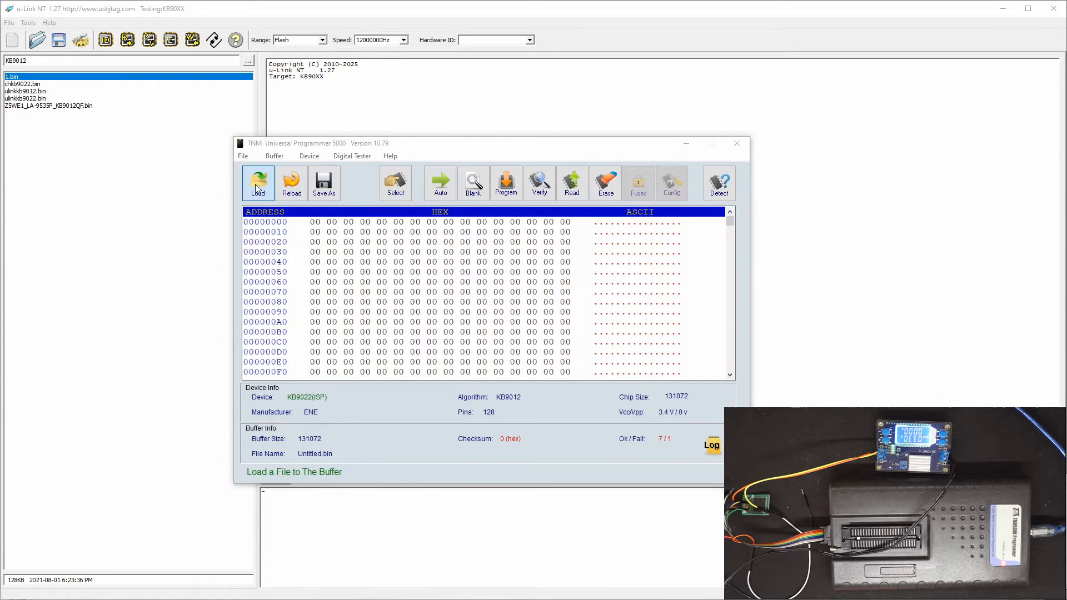
# - Load chkkb9022.bin into the buffer and program it onto the KB9022
pyautogui.click(256, 183)
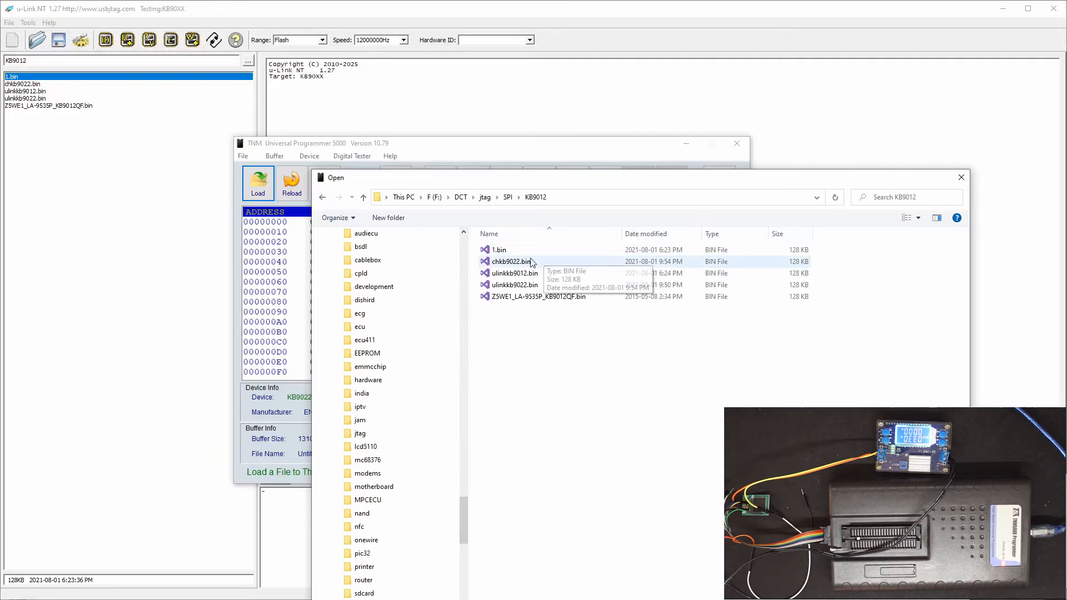
pyautogui.doubleClick(511, 261)
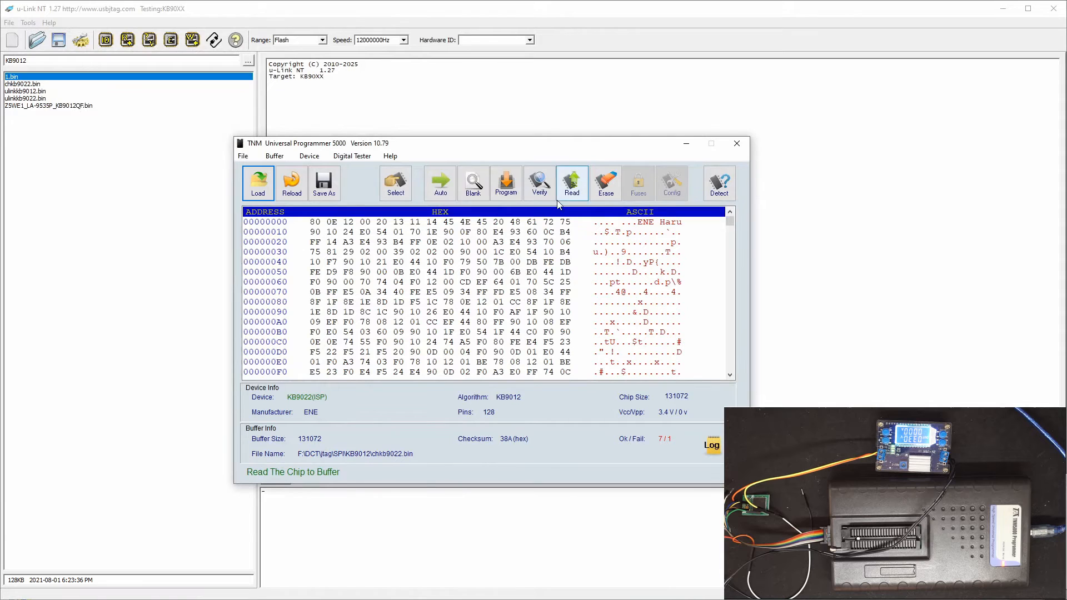
pyautogui.click(505, 182)
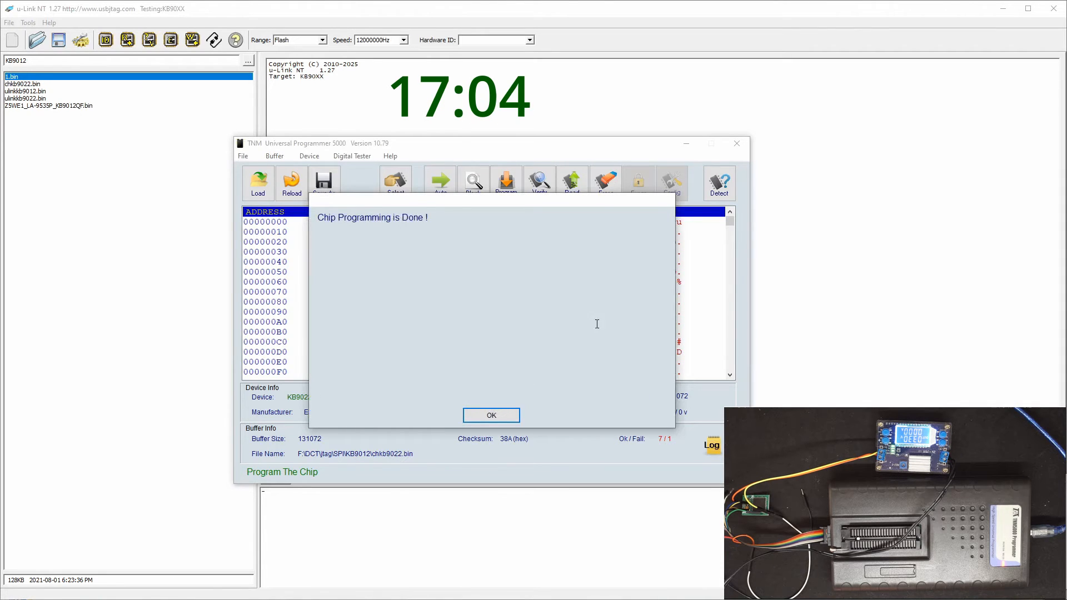
# - Verify the KB9022 against chkkb9022.bin successfully, then close the TNM programmer
pyautogui.click(490, 415)
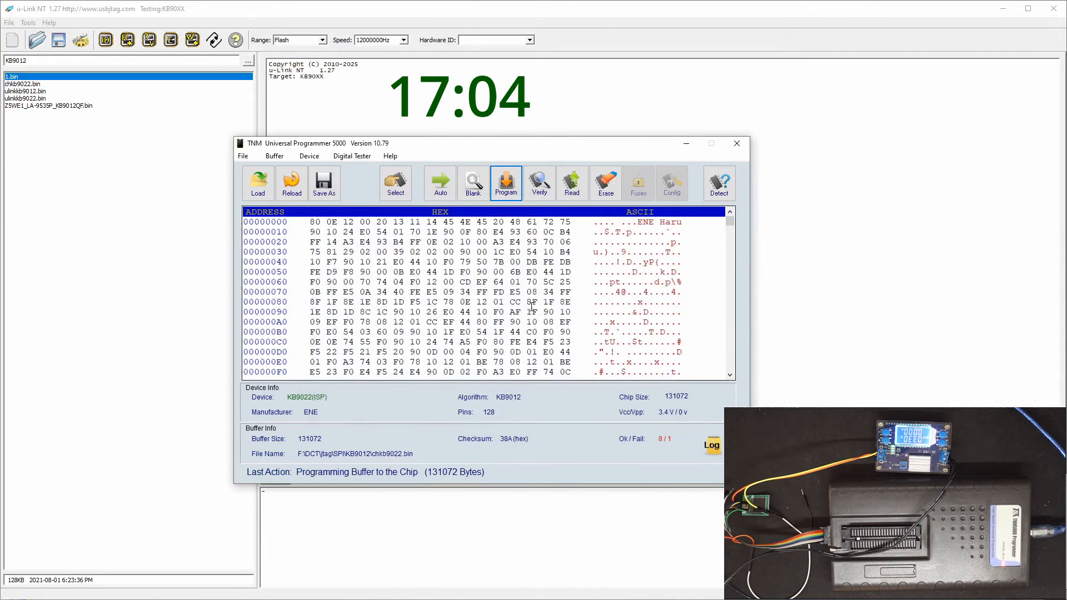
pyautogui.click(538, 182)
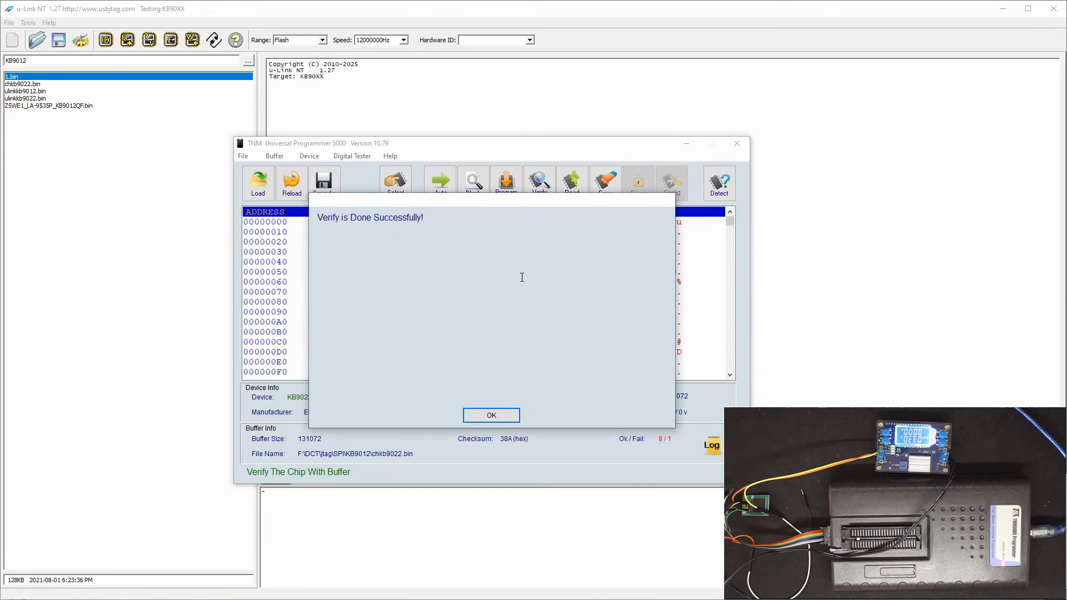
pyautogui.click(491, 415)
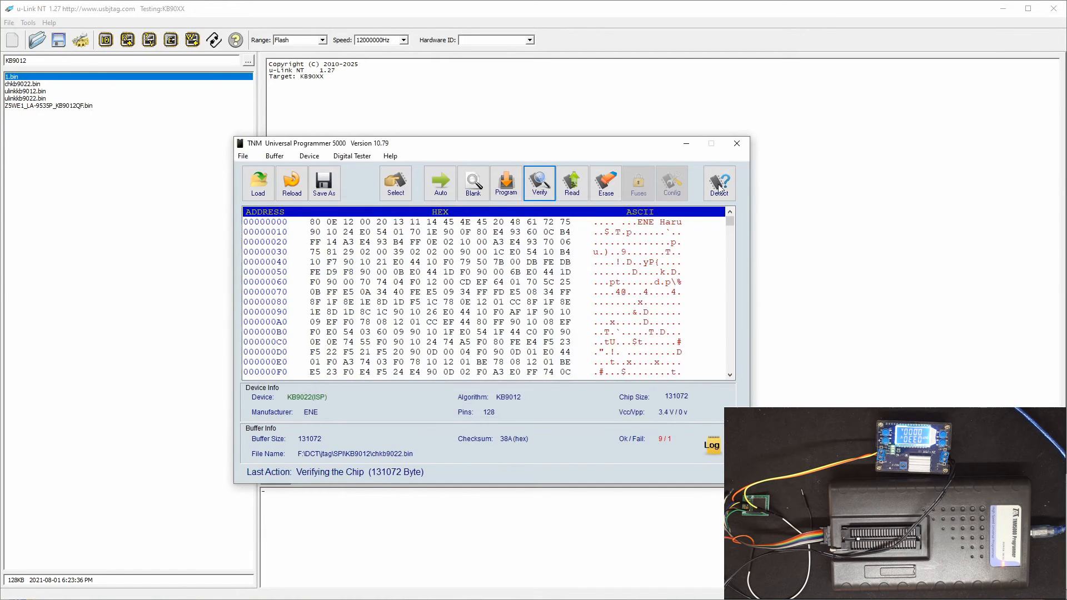
pyautogui.moveTo(736, 143)
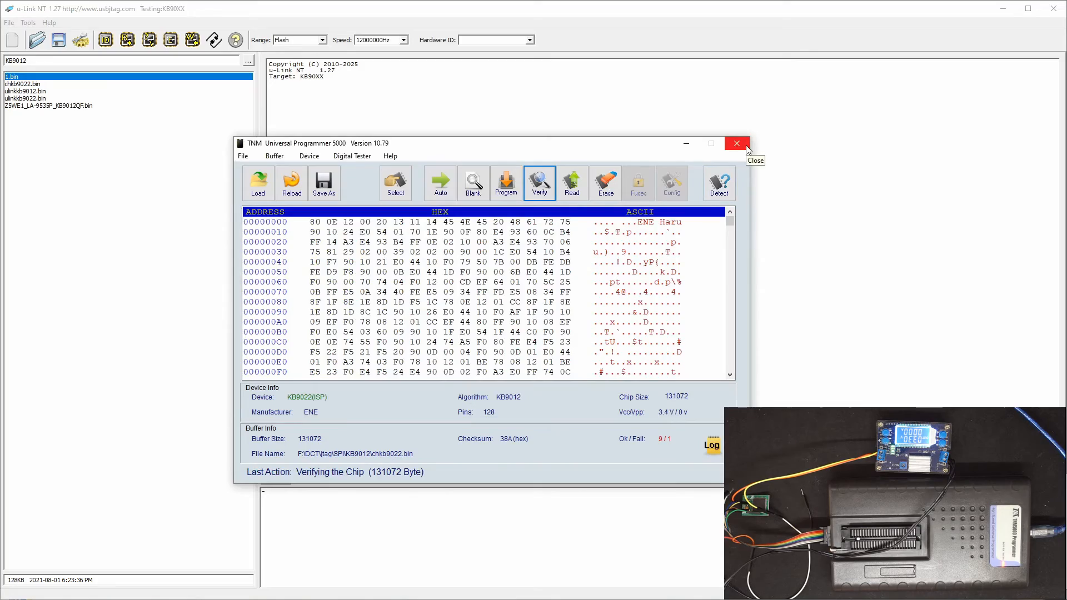
pyautogui.click(736, 143)
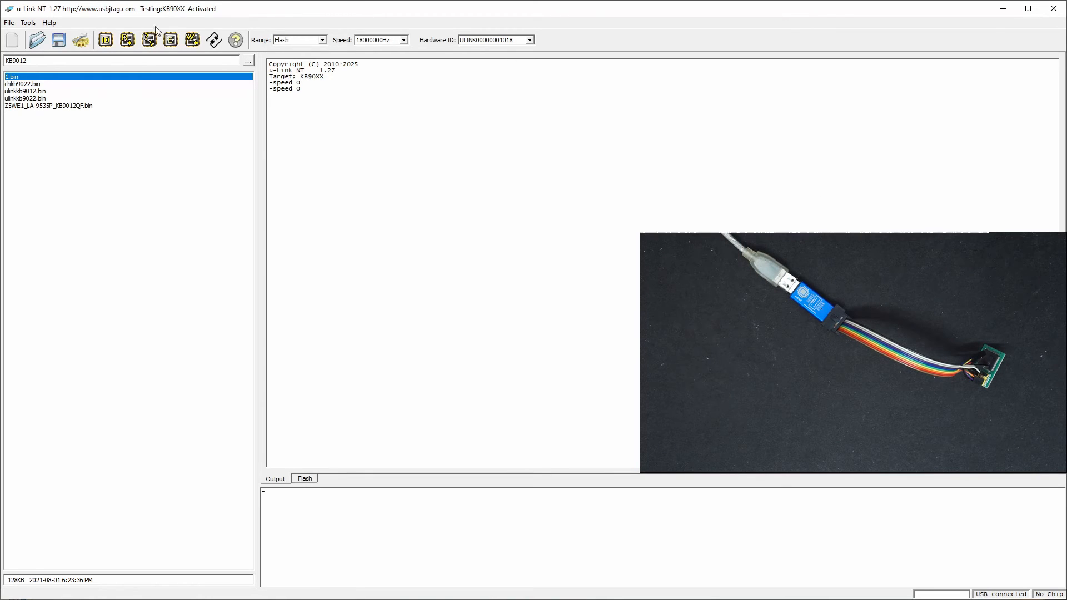
# - Detect the KB9020 EC chip, read its flash, erase it and read the erased flash back
pyautogui.click(147, 40)
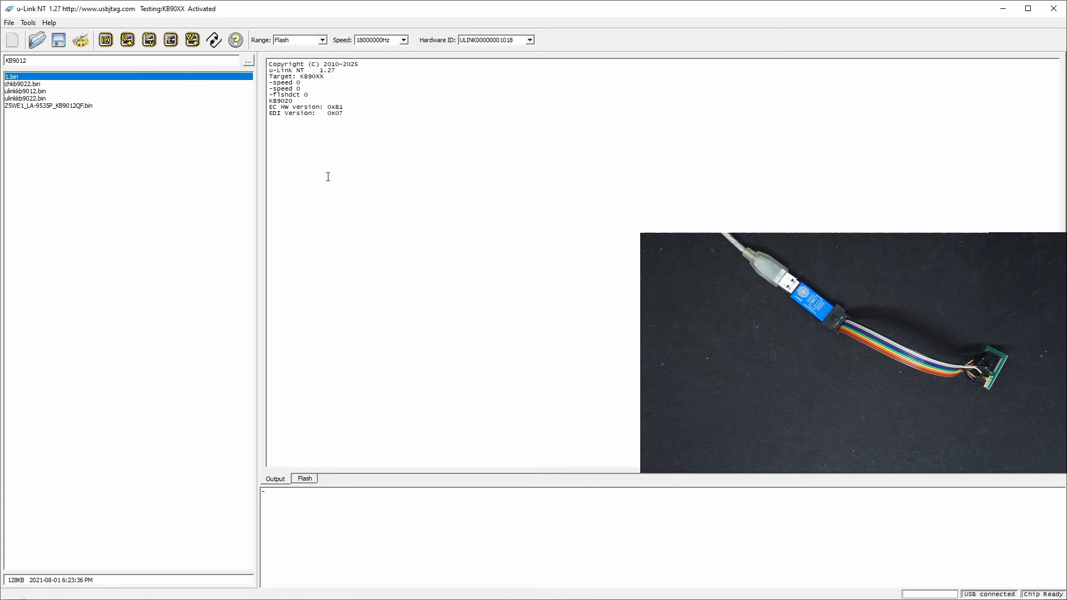
pyautogui.click(127, 40)
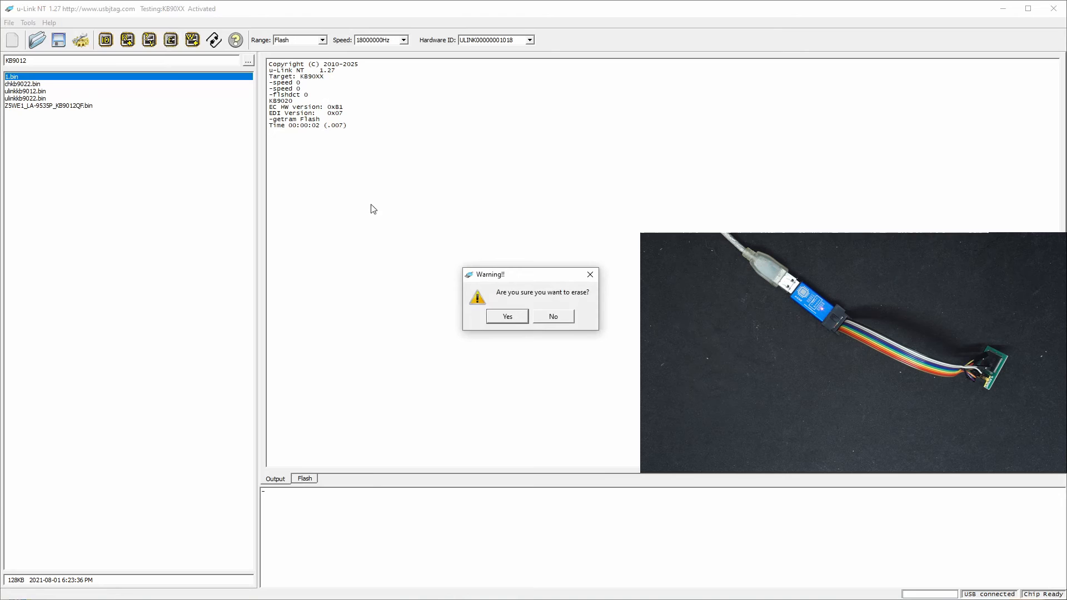
pyautogui.click(506, 316)
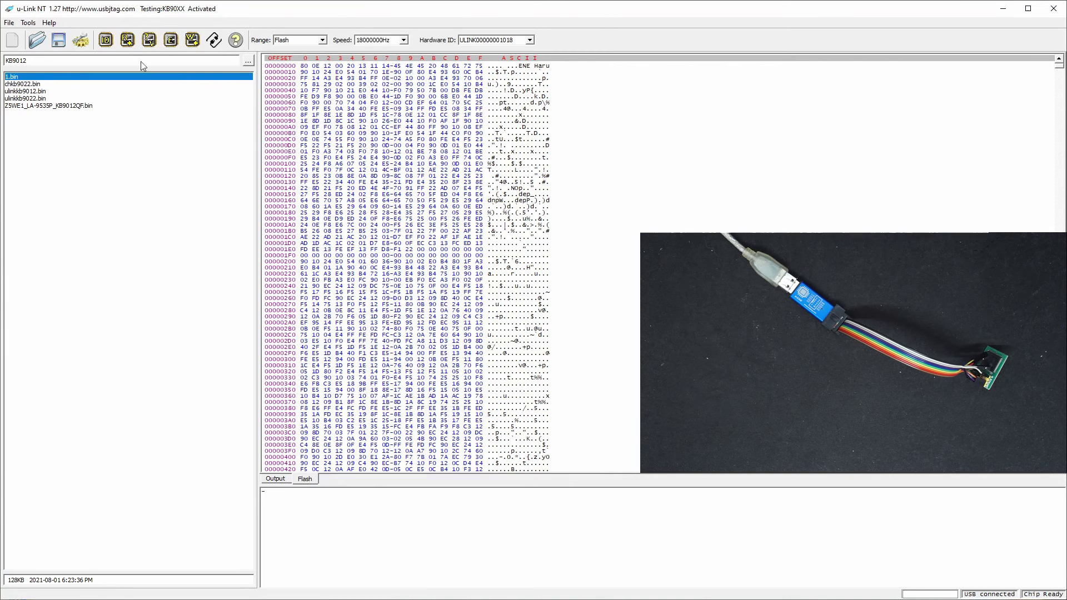
pyautogui.click(126, 39)
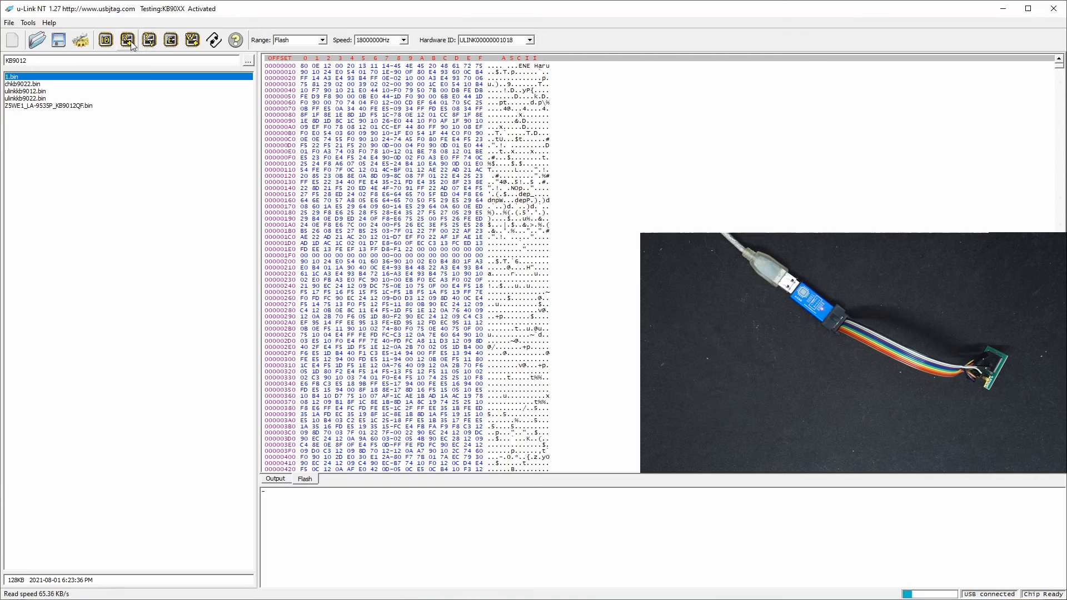
pyautogui.click(126, 40)
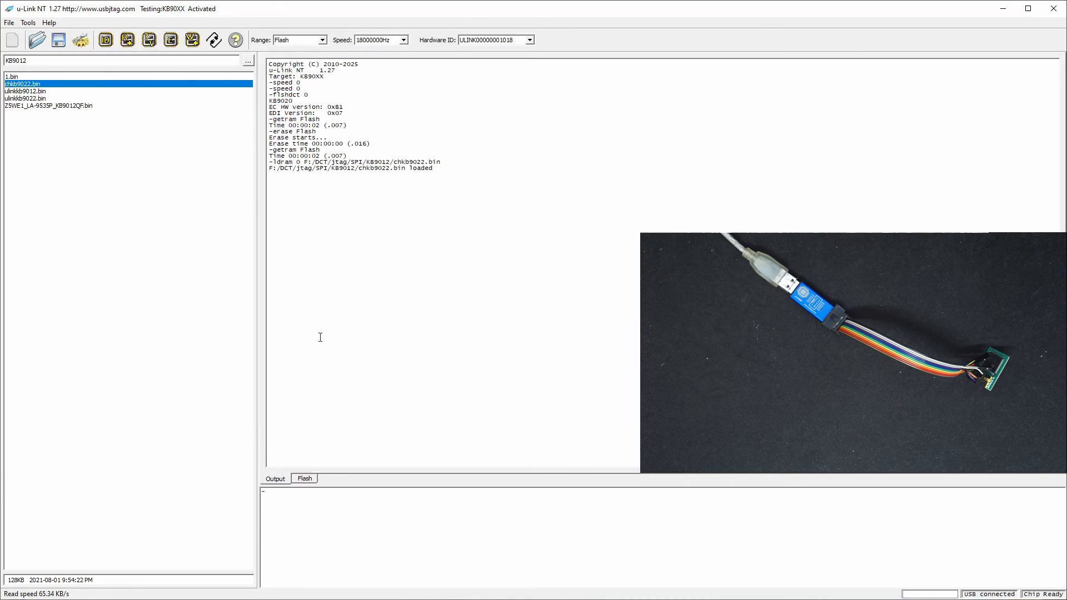
pyautogui.moveTo(262, 210)
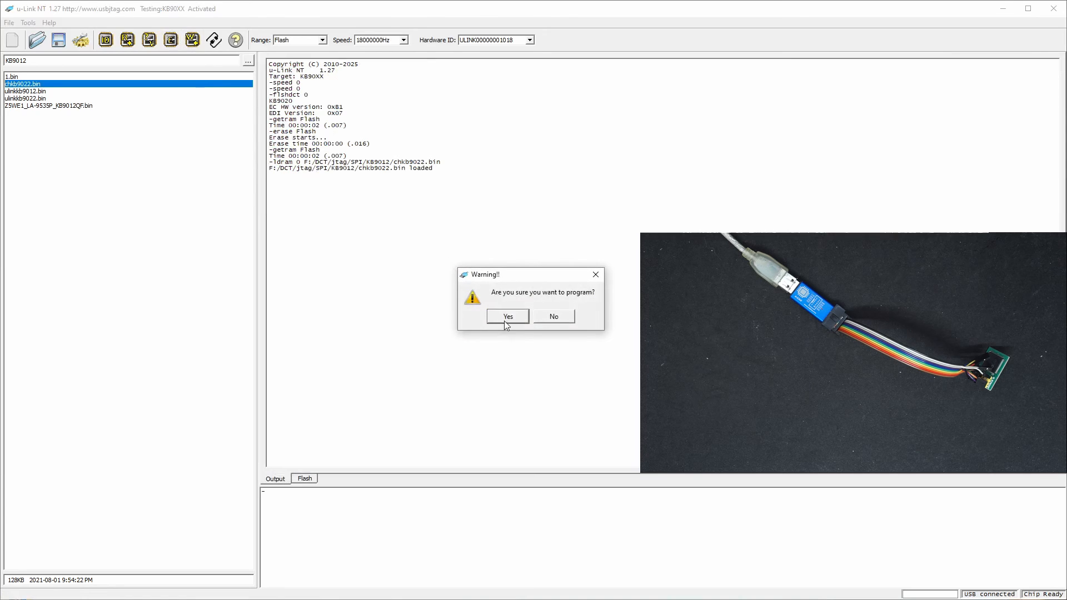
# - Program chkkb9022.bin onto the KB9020 flash and verify the data compares OK
pyautogui.click(507, 316)
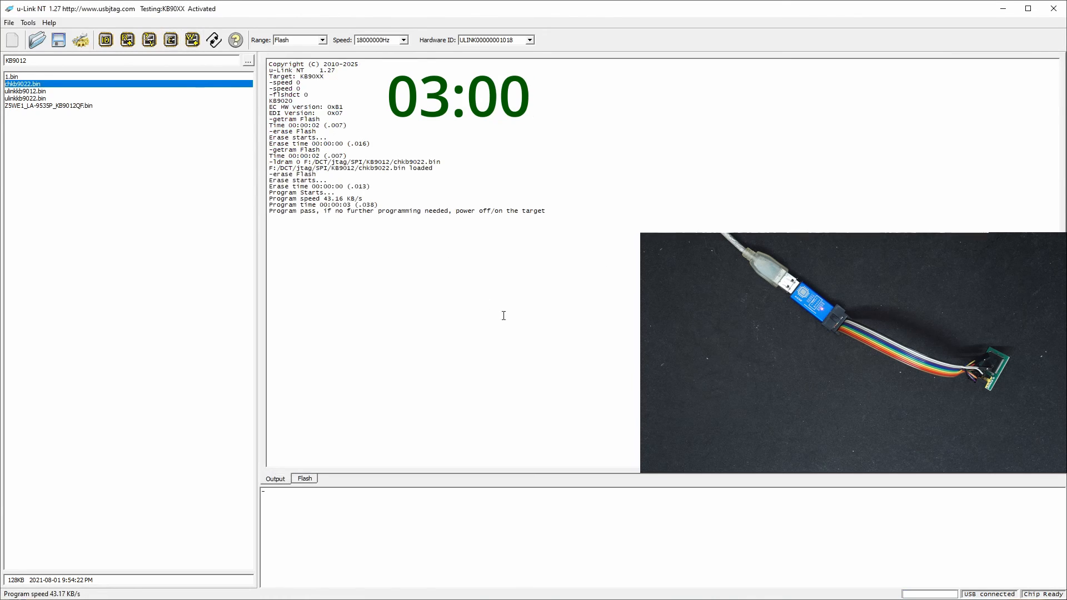
pyautogui.click(149, 40)
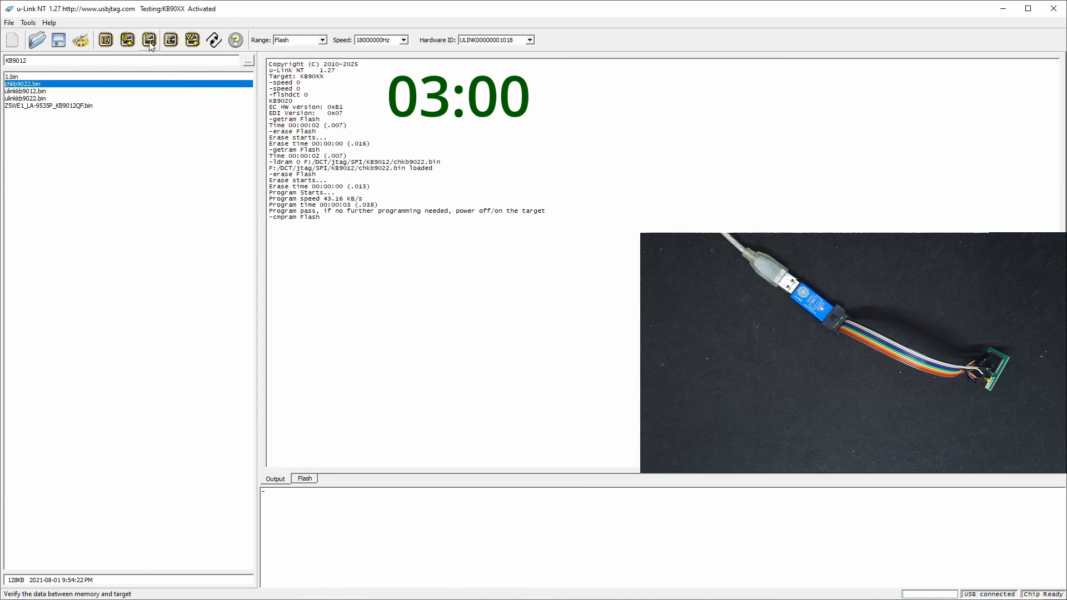
pyautogui.click(150, 40)
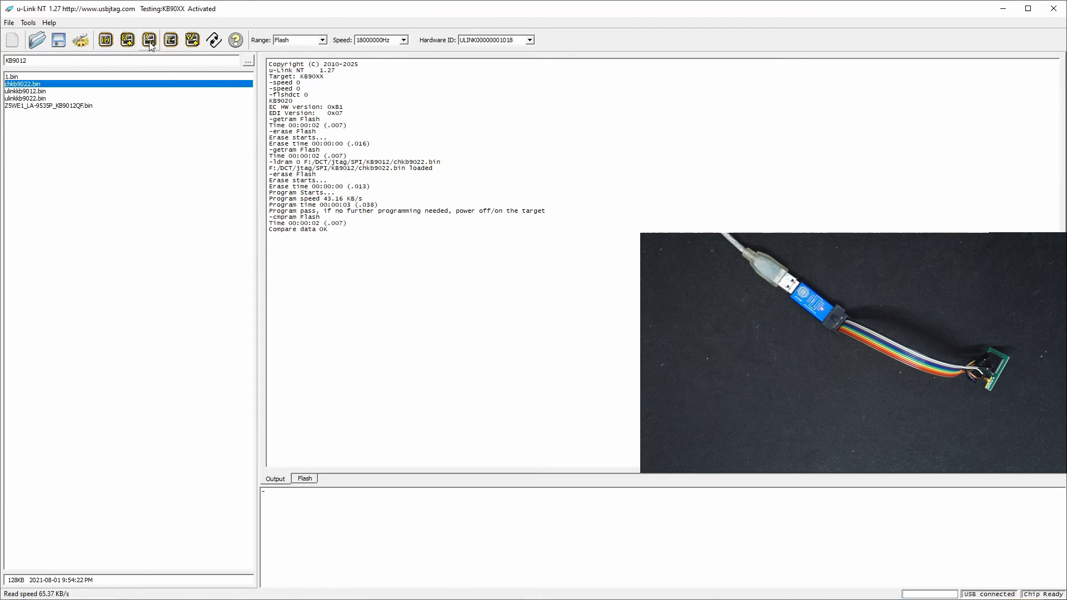
pyautogui.moveTo(338, 150)
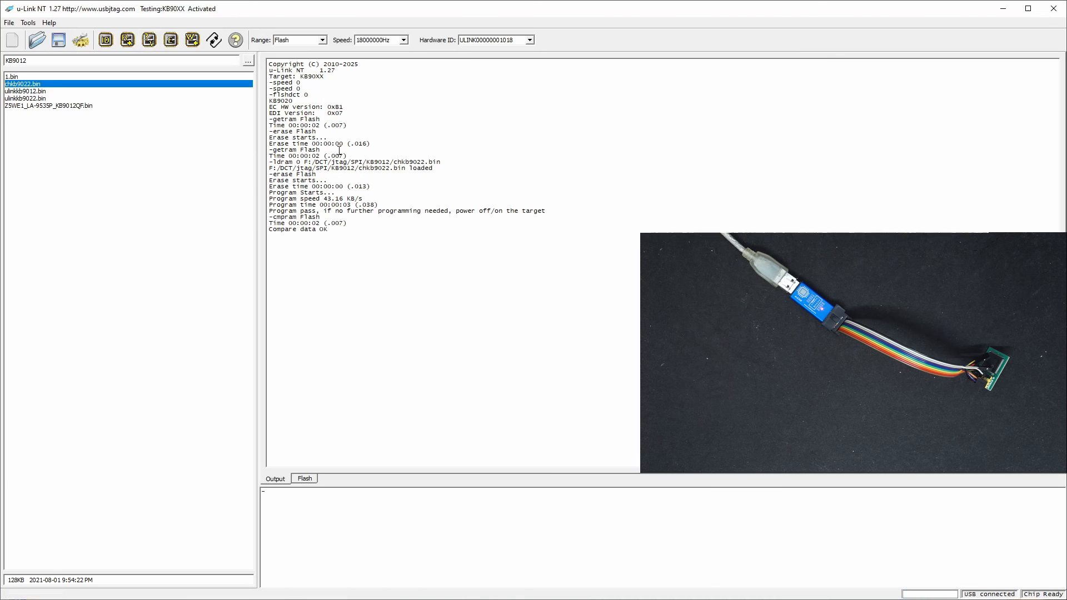